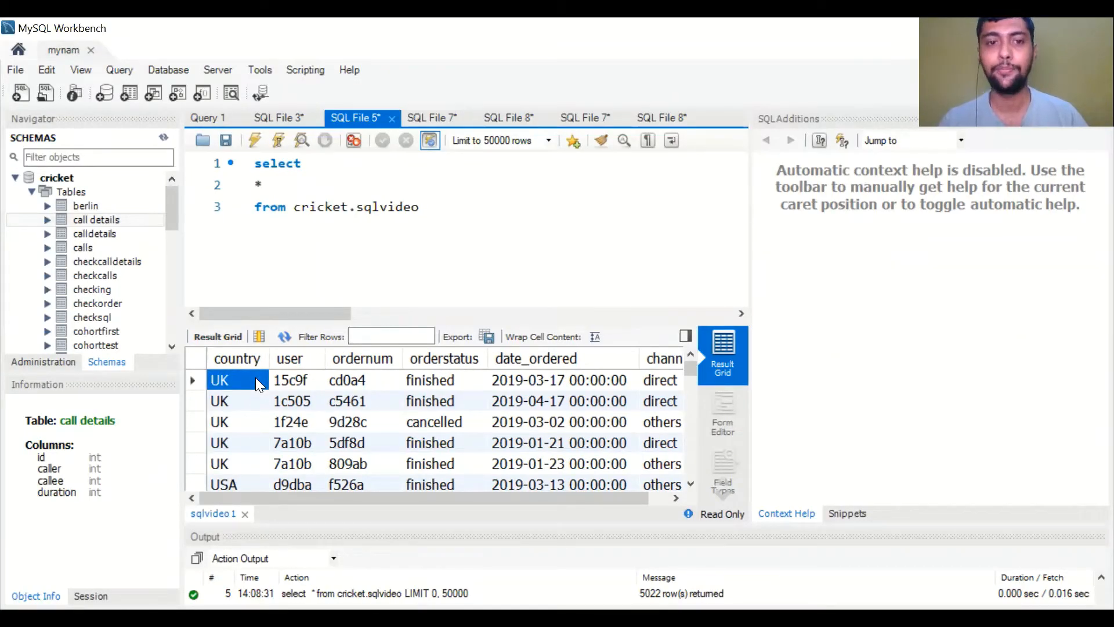
Point out the first rows' user, ordernum, finished/cancelled status and order date values in the grid.
left_click(295, 379)
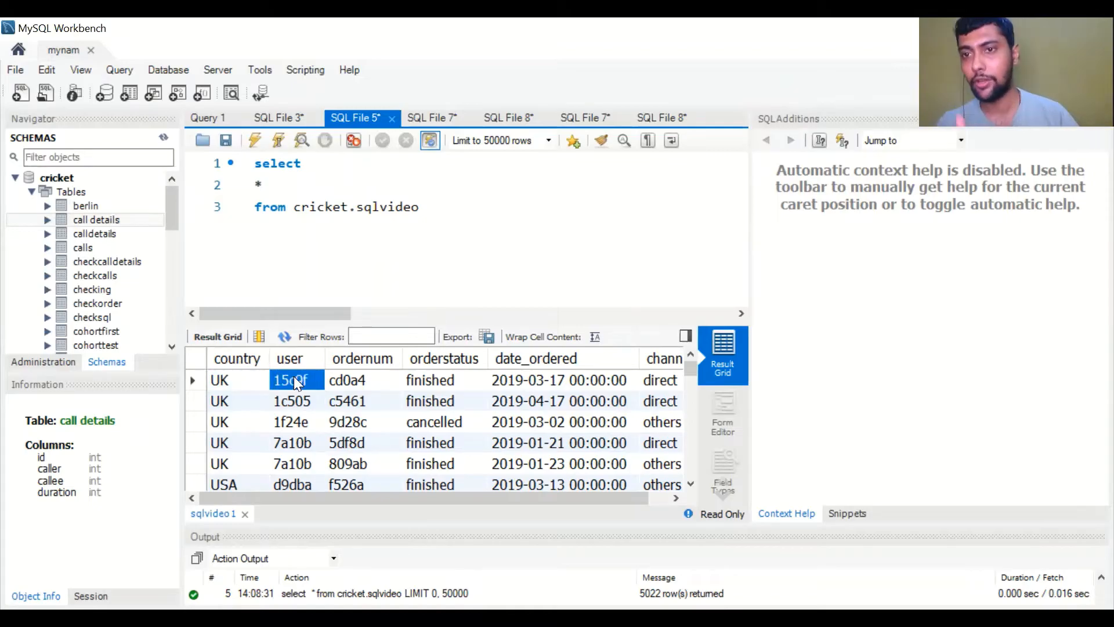
left_click(362, 379)
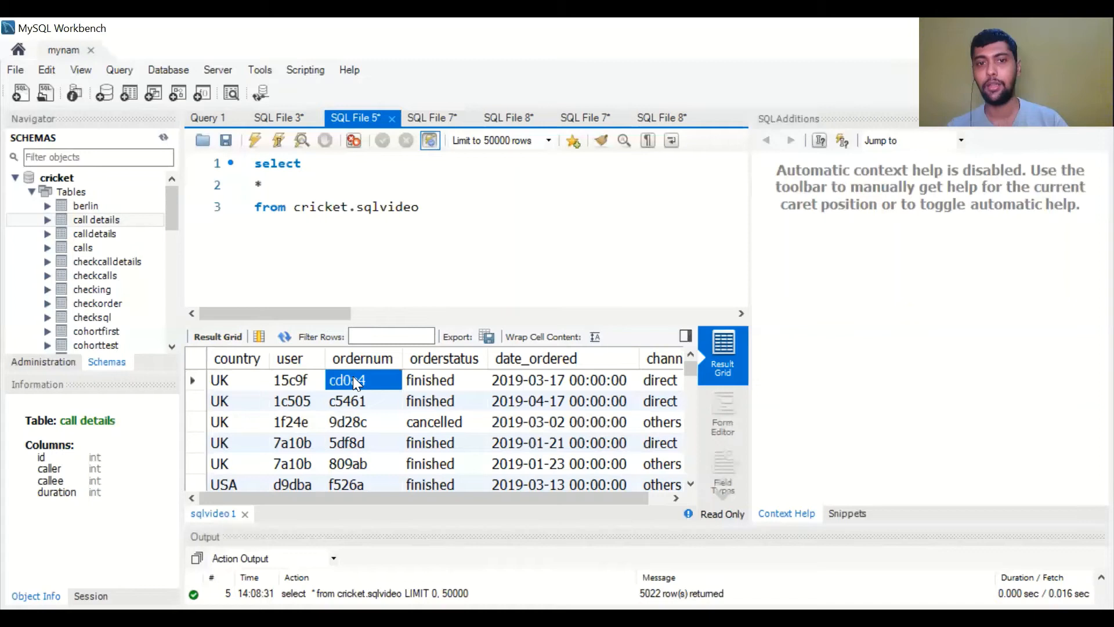
left_click(441, 379)
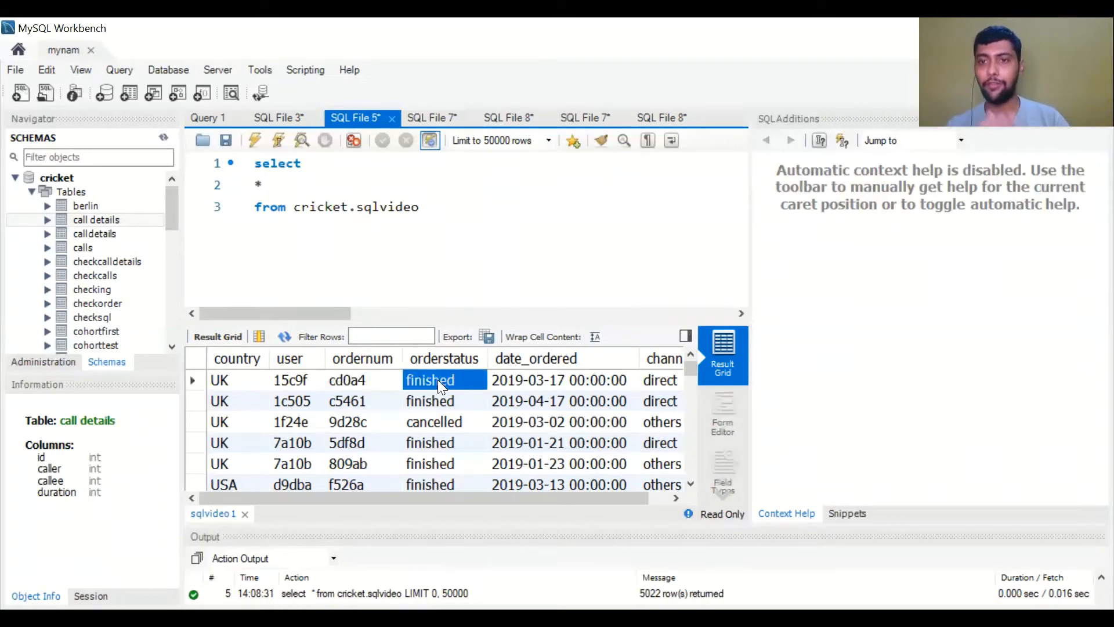
left_click(434, 422)
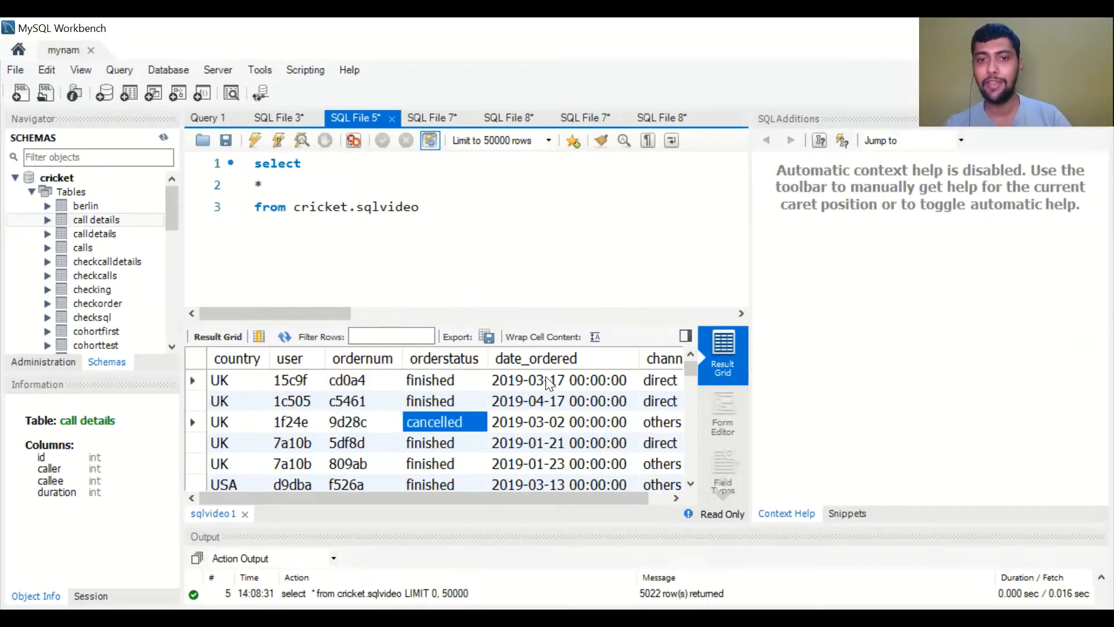
left_click(548, 379)
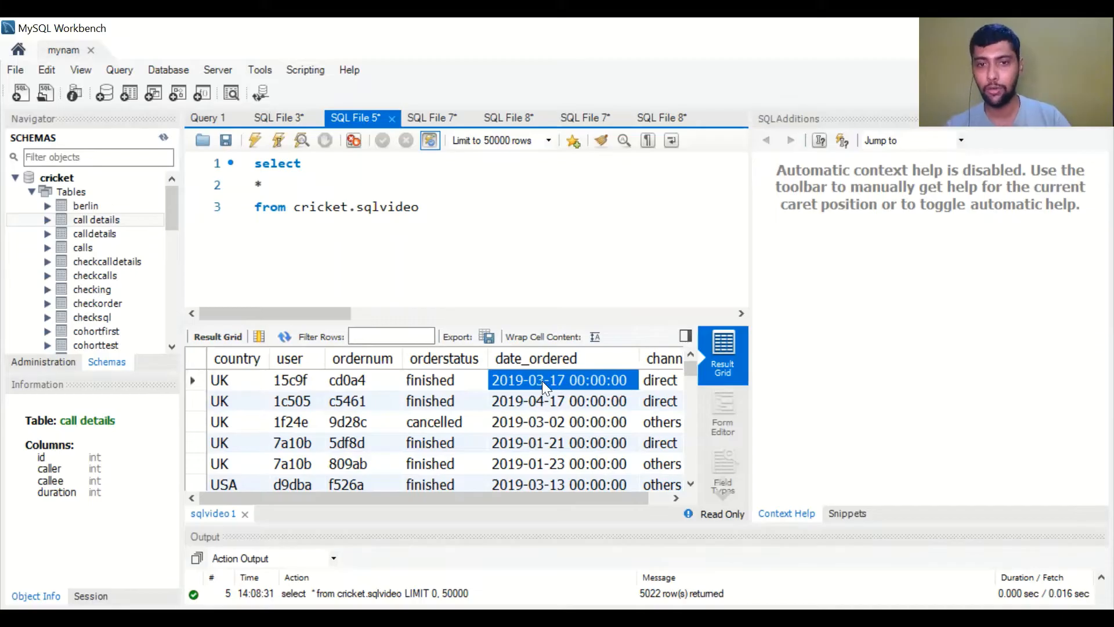
left_click(561, 400)
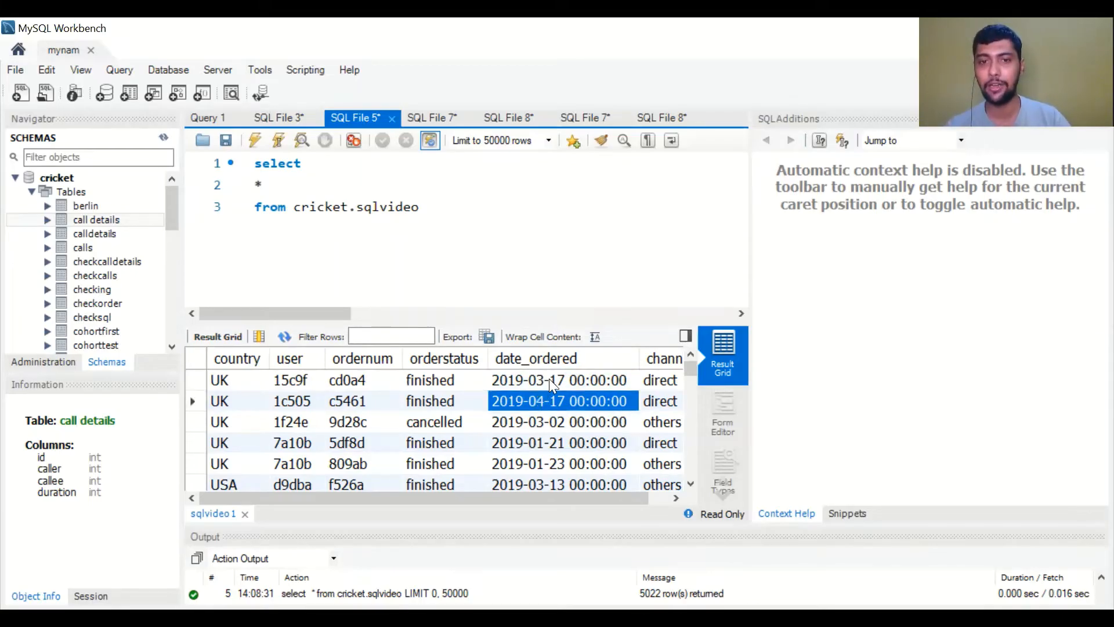
left_click(557, 379)
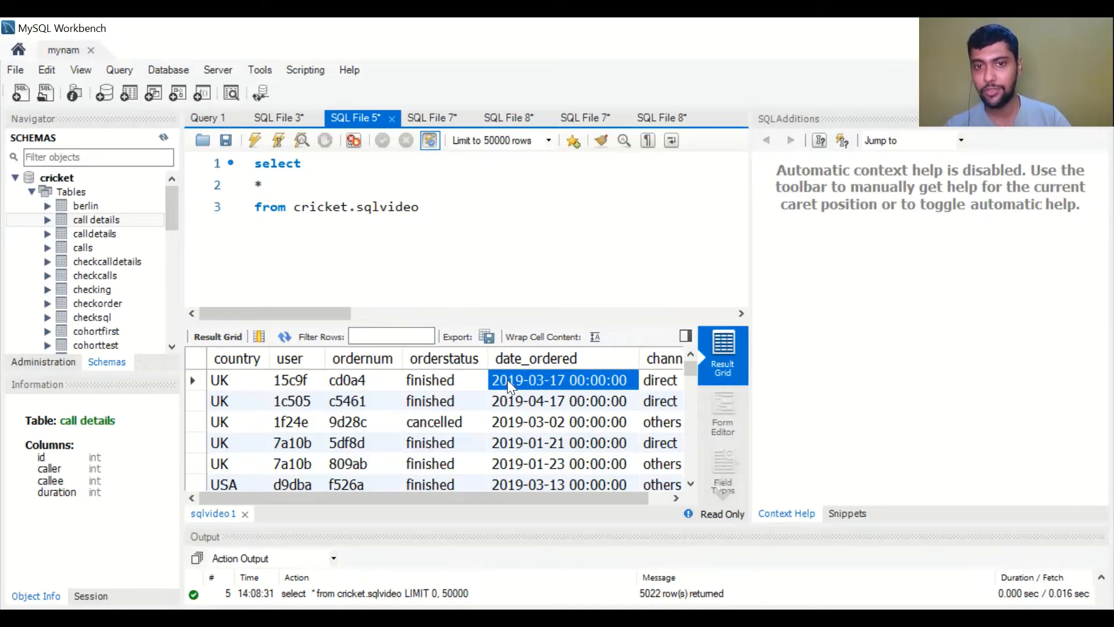
mouse_move(536, 388)
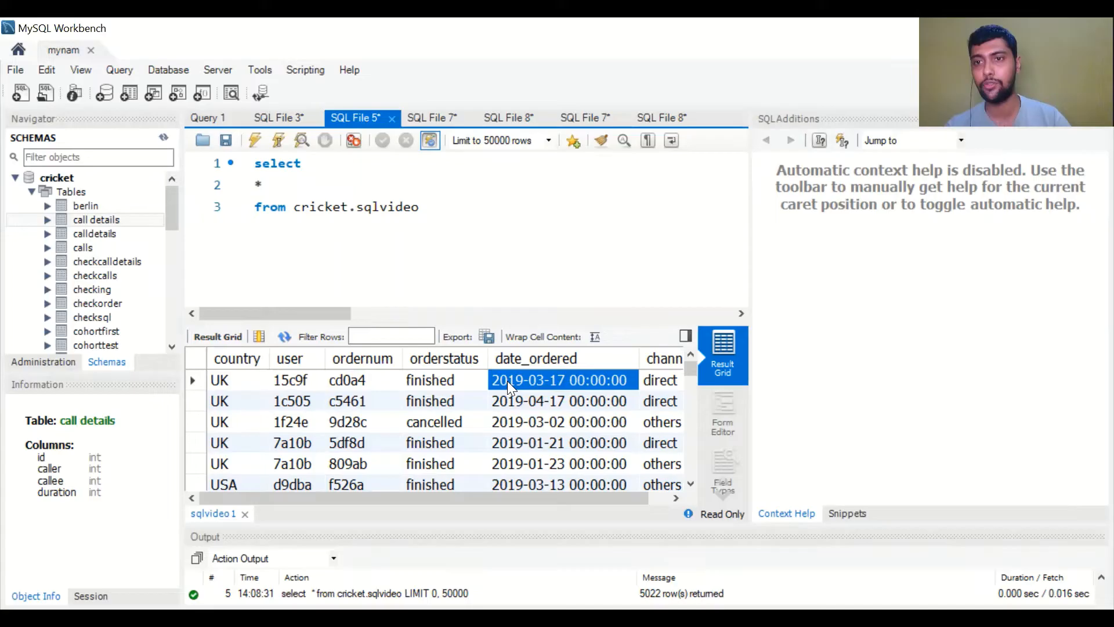
Point out the channel column values such as google and direct across several rows.
scroll("right", 3)
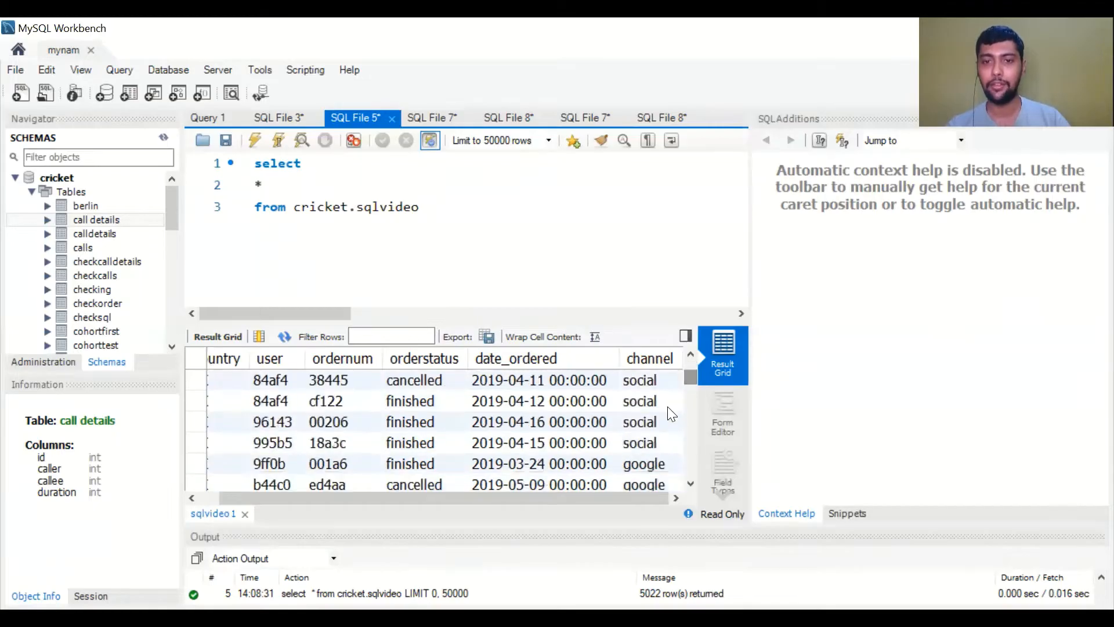
left_click(645, 464)
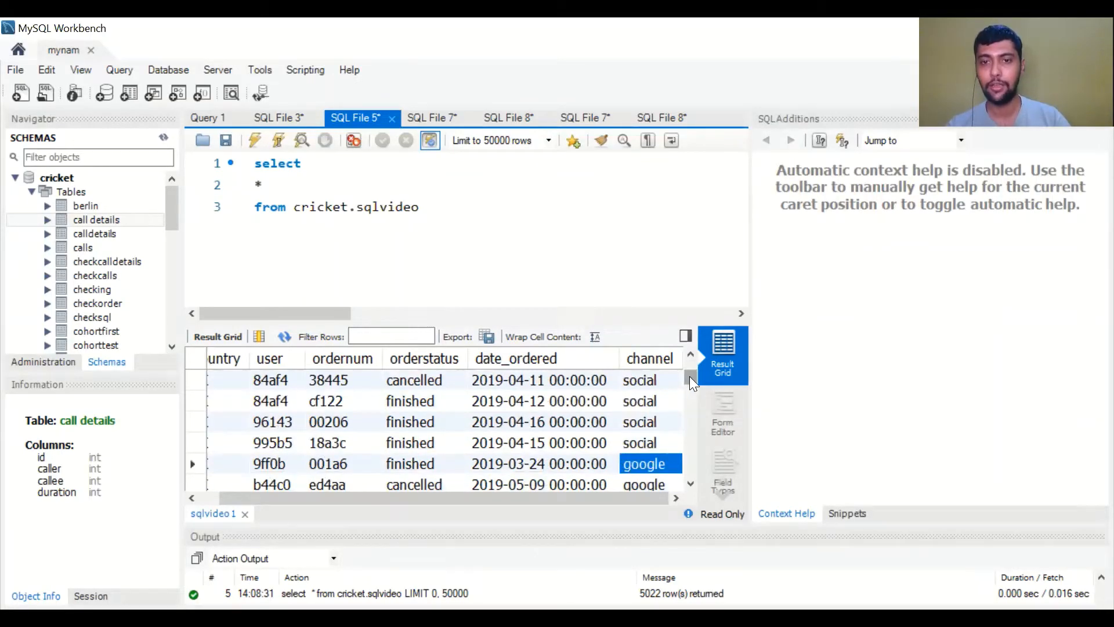
scroll("left", 3)
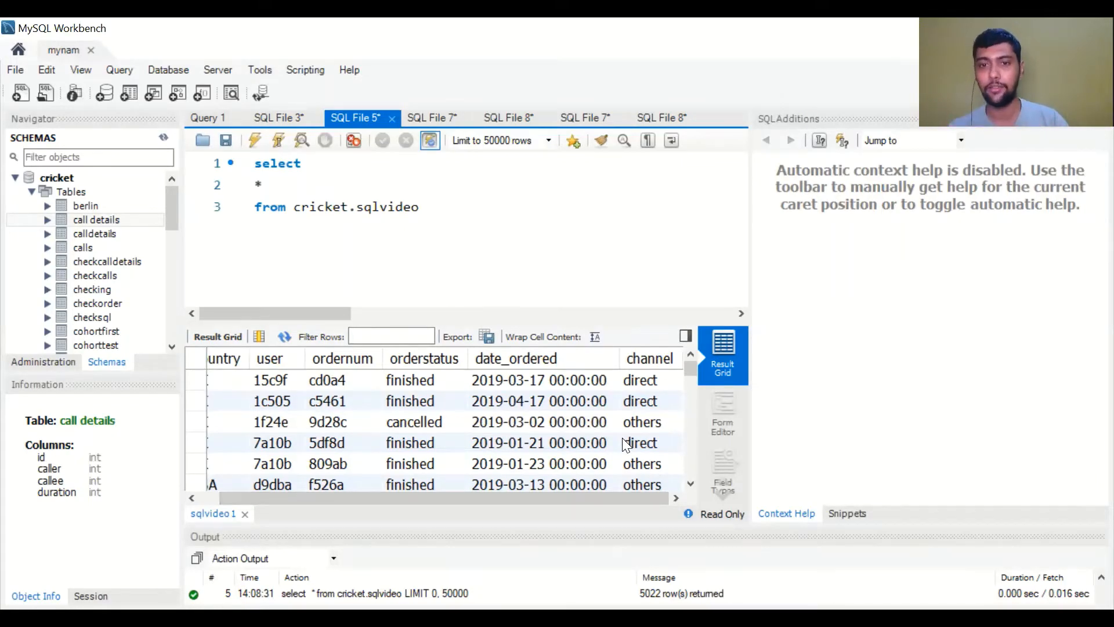
left_click(647, 379)
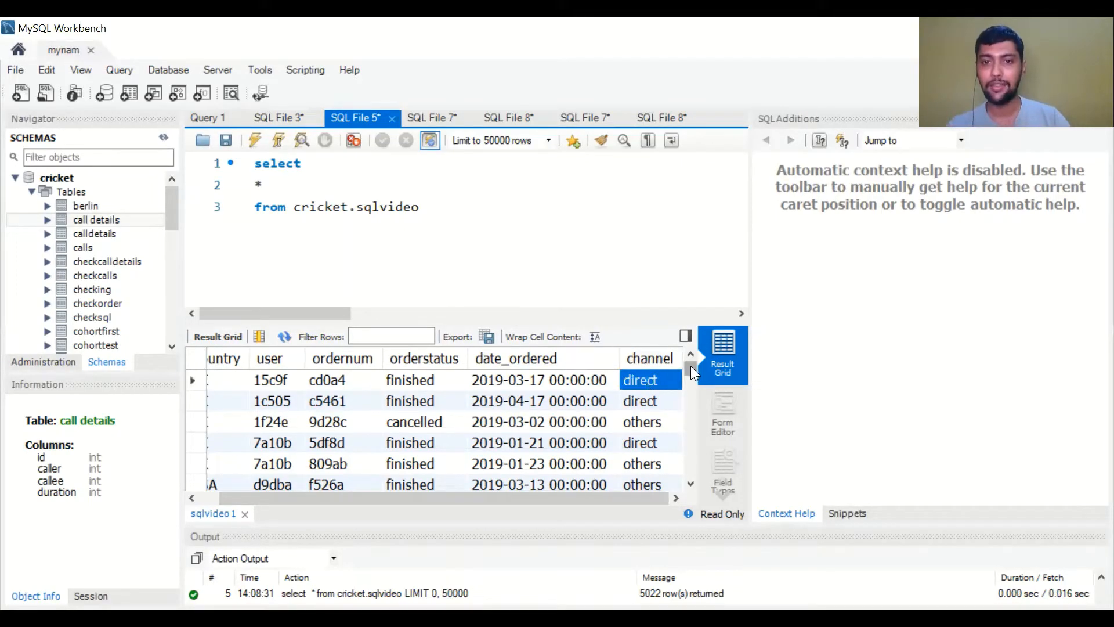
left_click(650, 444)
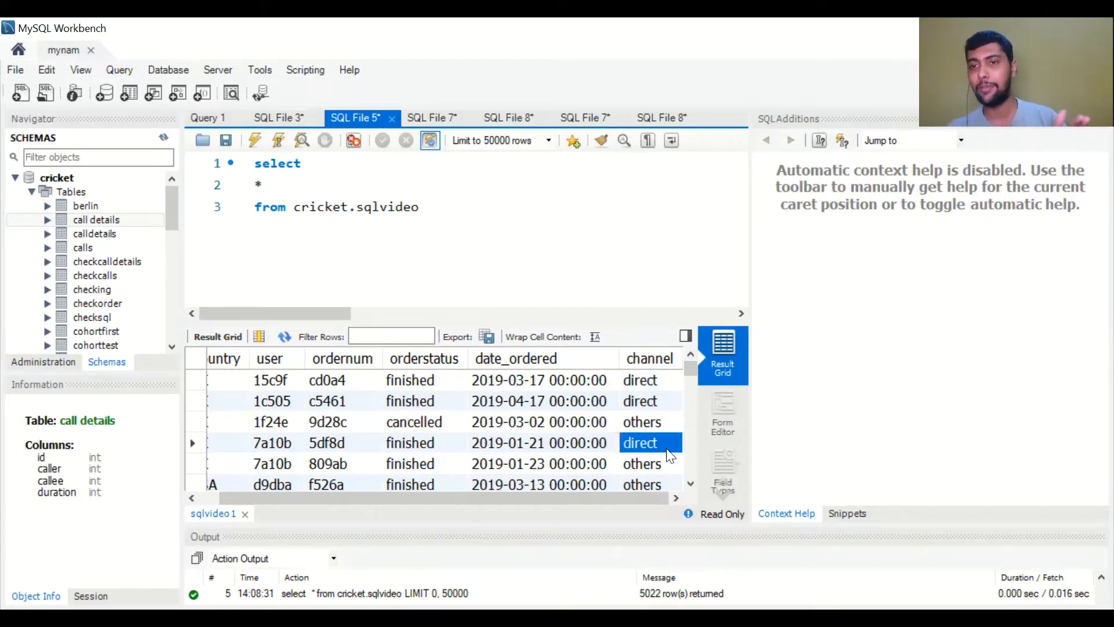
left_click(640, 401)
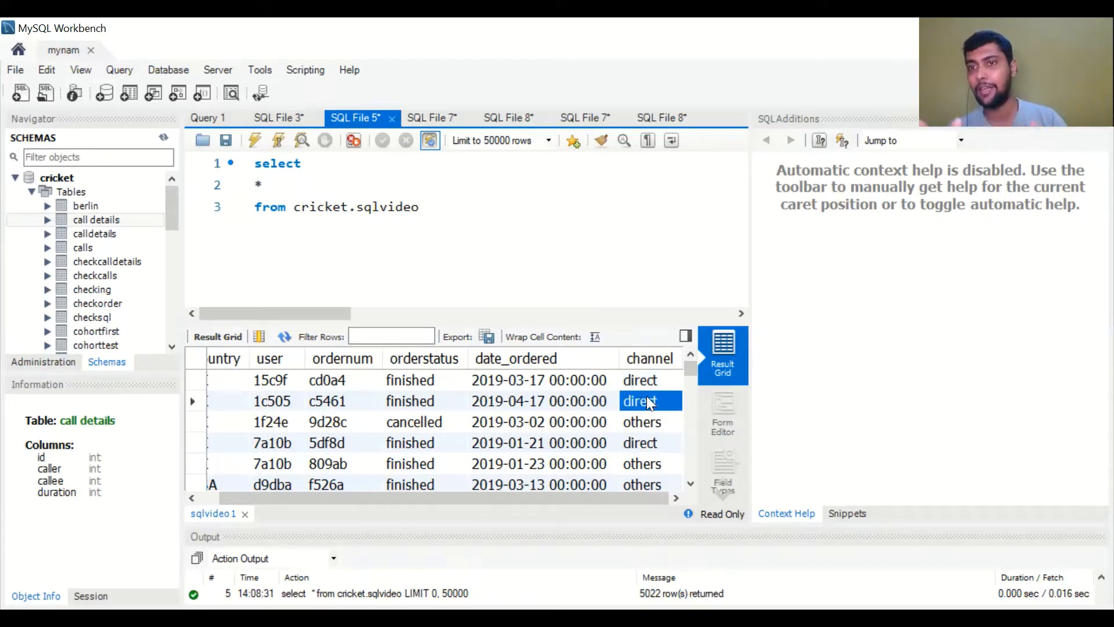
scroll("down", 3)
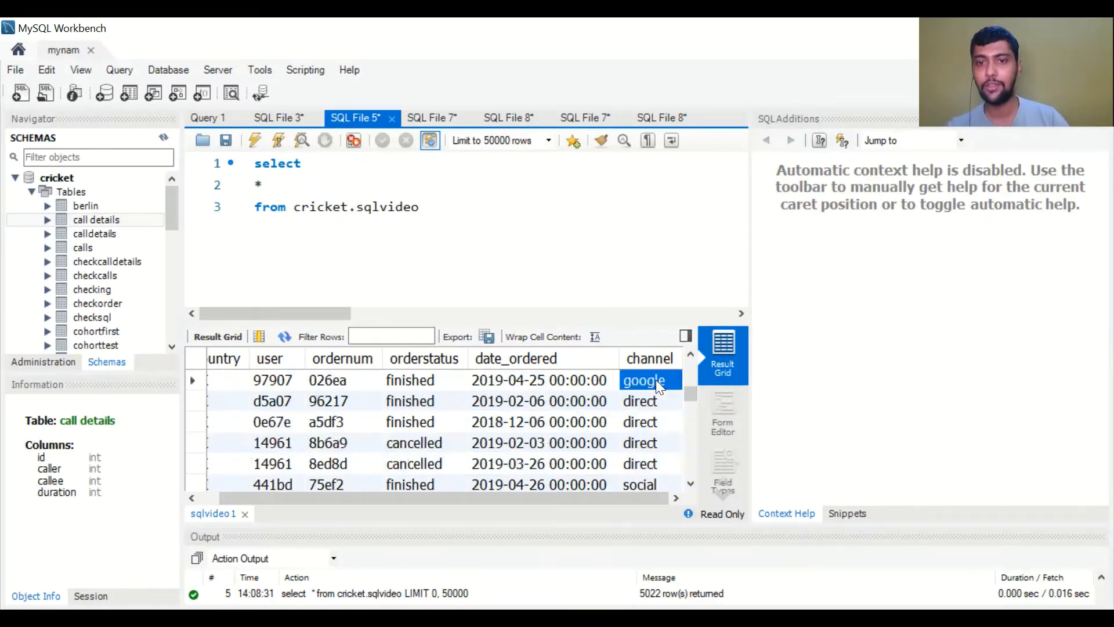
left_click(652, 464)
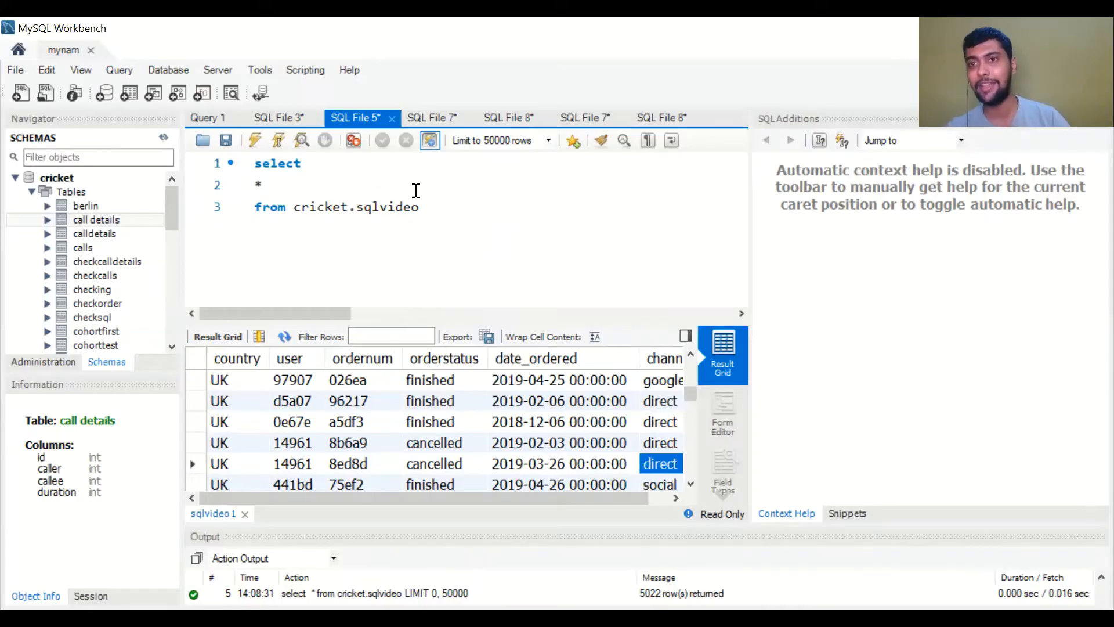
Highlight the select-all asterisk, the cricket schema and the sqlvideo table in the query.
left_click(310, 186)
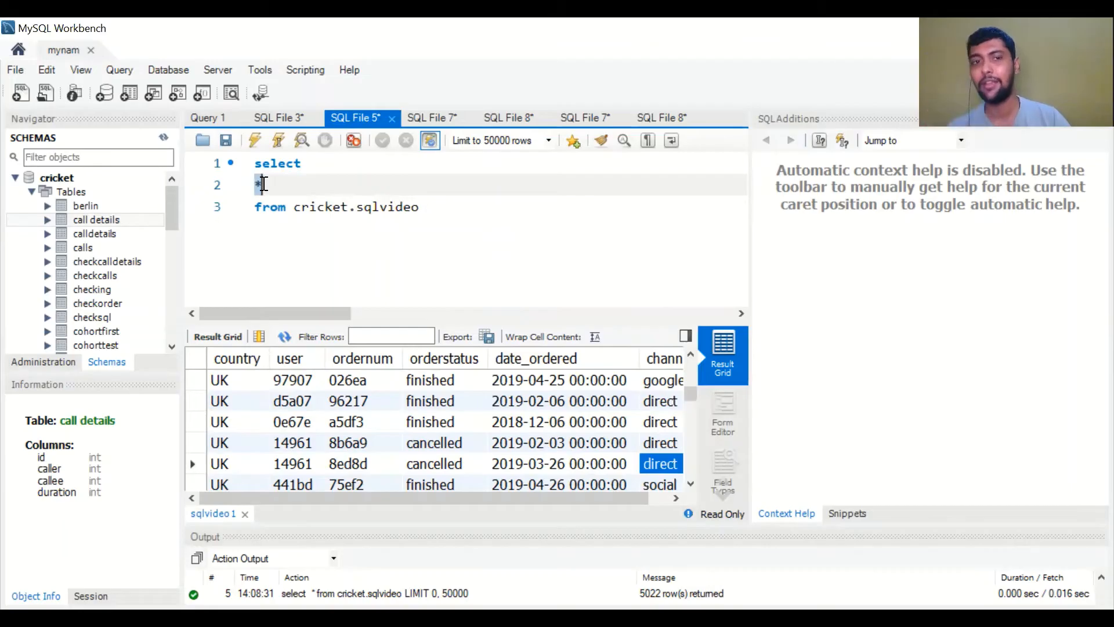
left_click(307, 206)
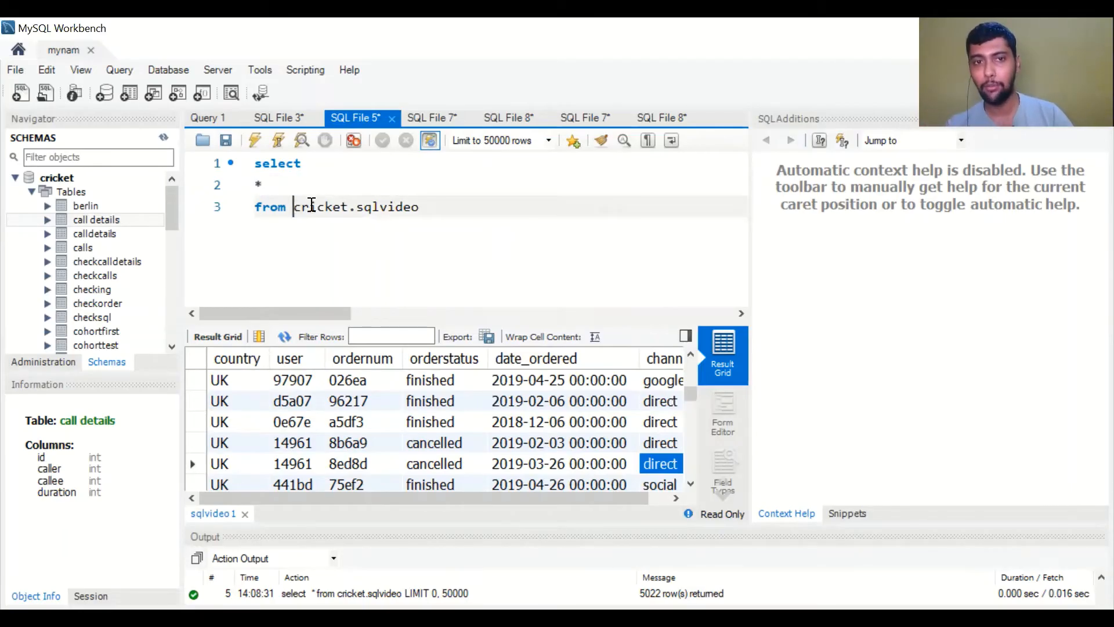
double_click(318, 207)
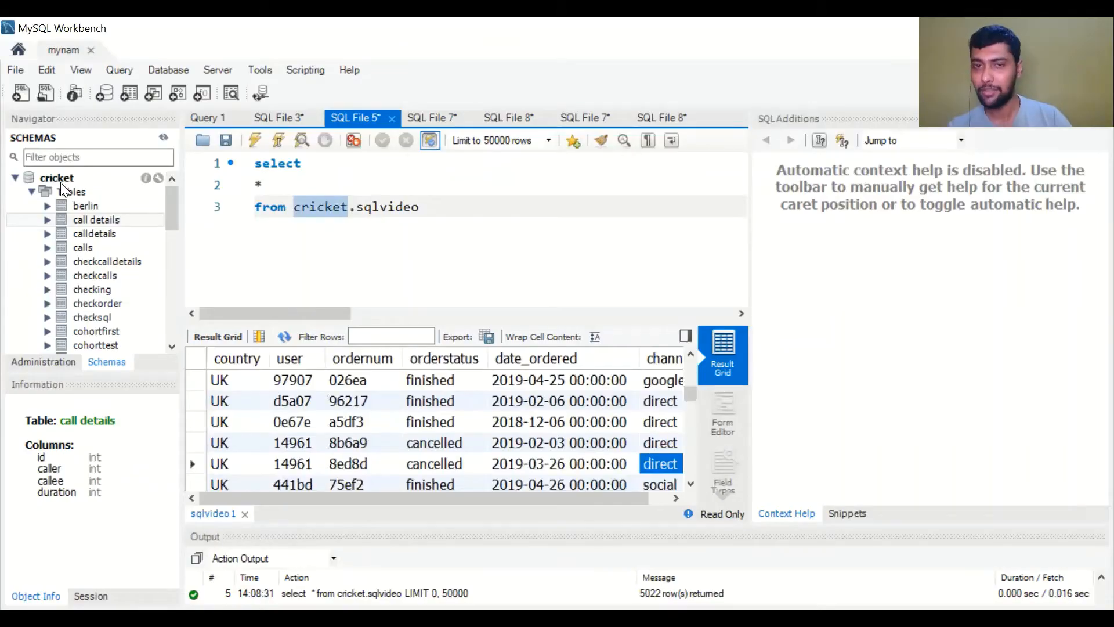
left_click(358, 206)
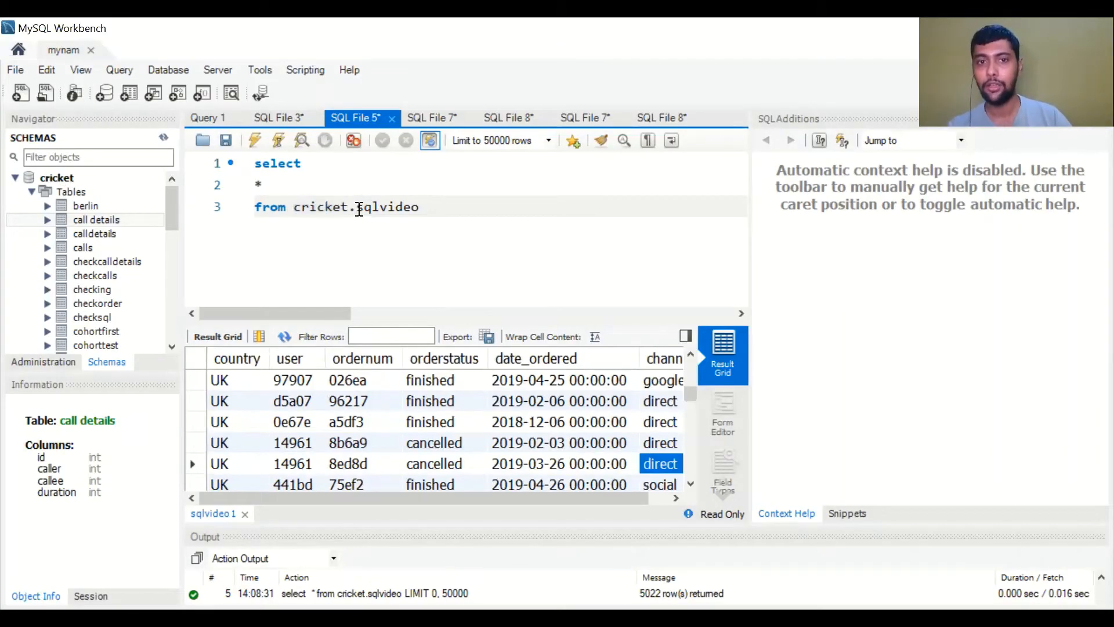
double_click(384, 207)
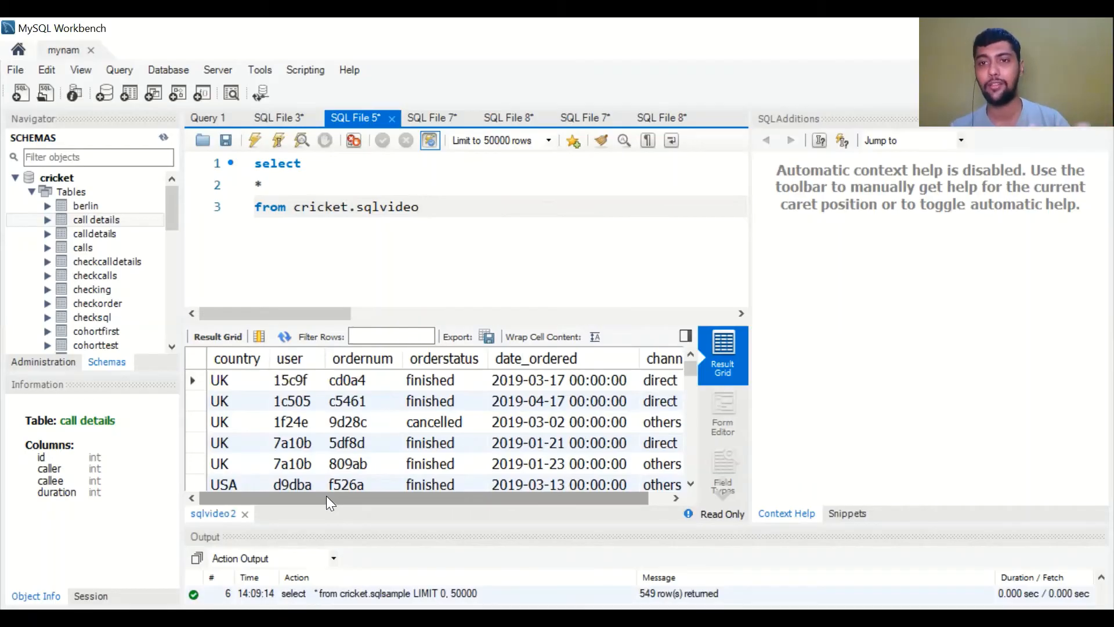
Replace the asterisk with country,orderstatus so only those two columns are selected.
left_click(295, 186)
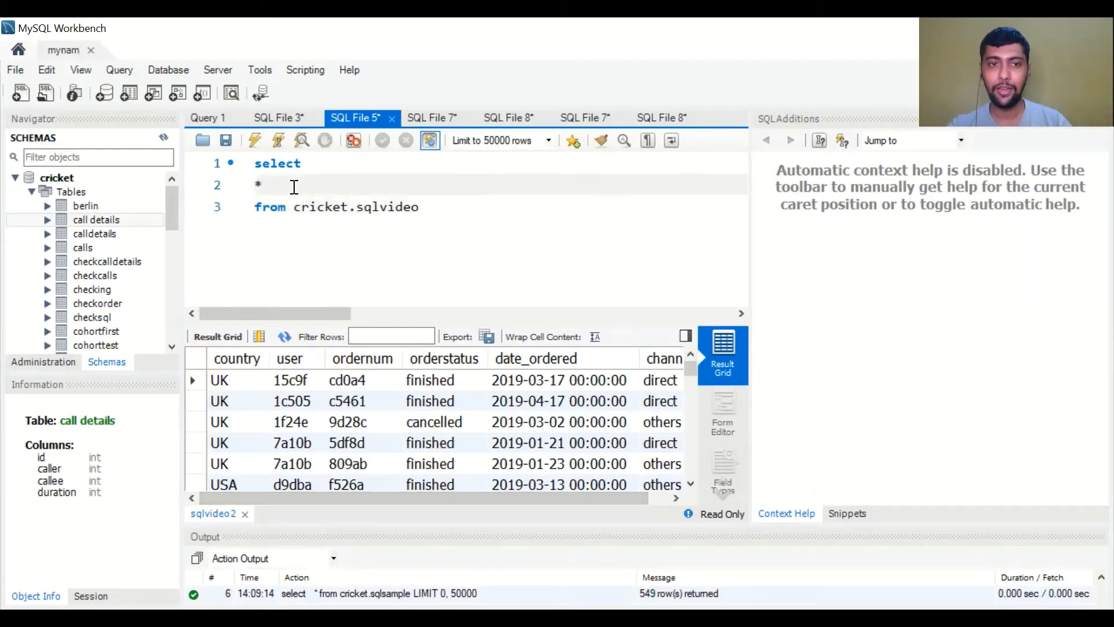
type("count")
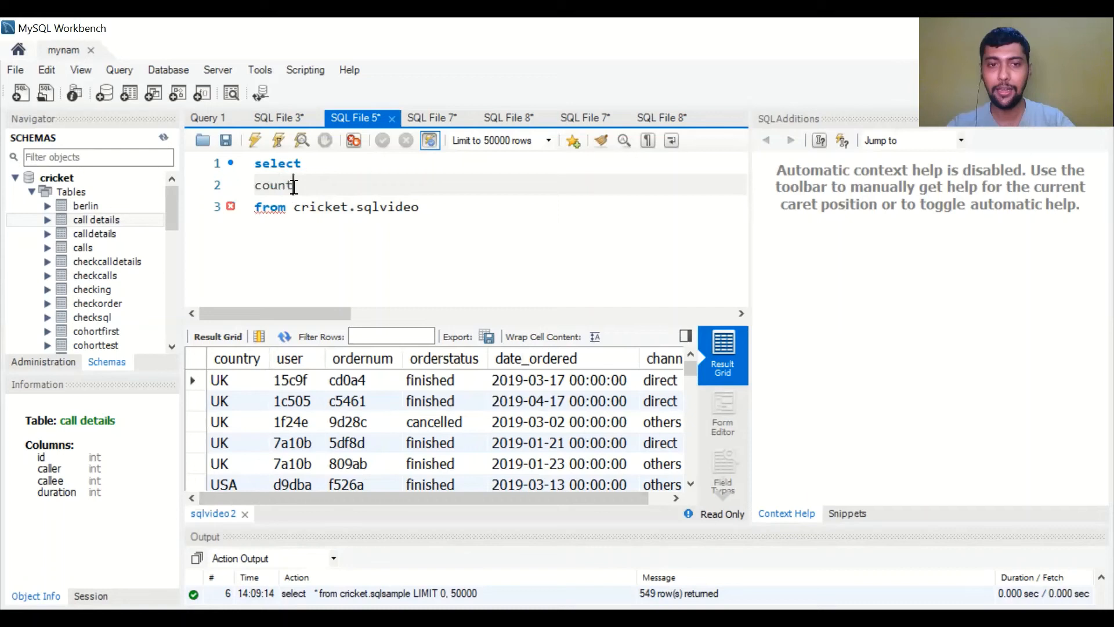
type("ry")
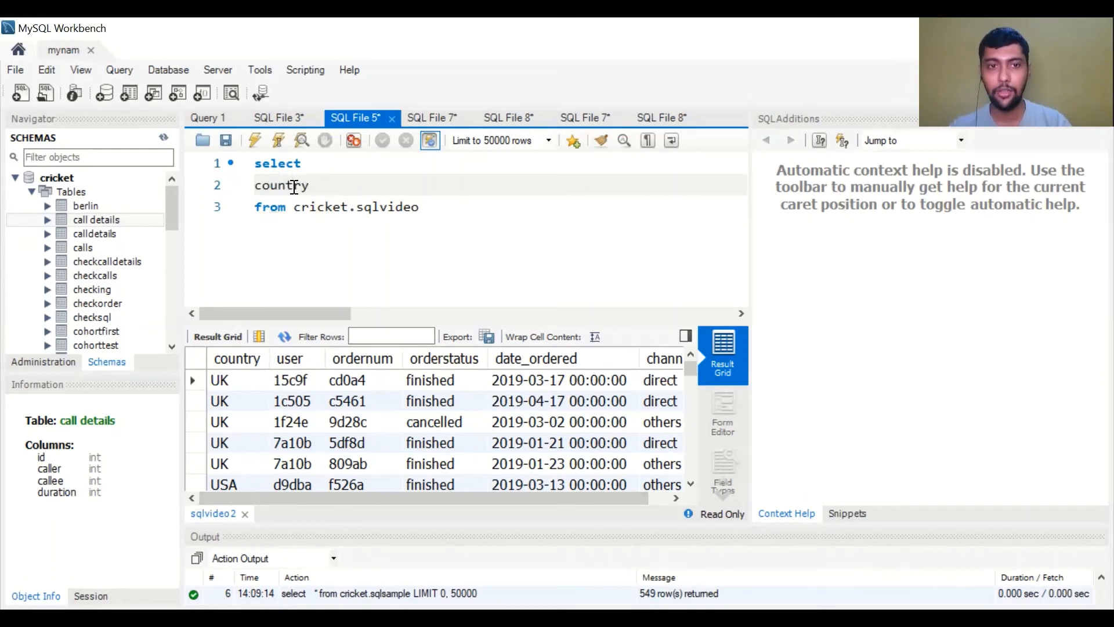
type(",")
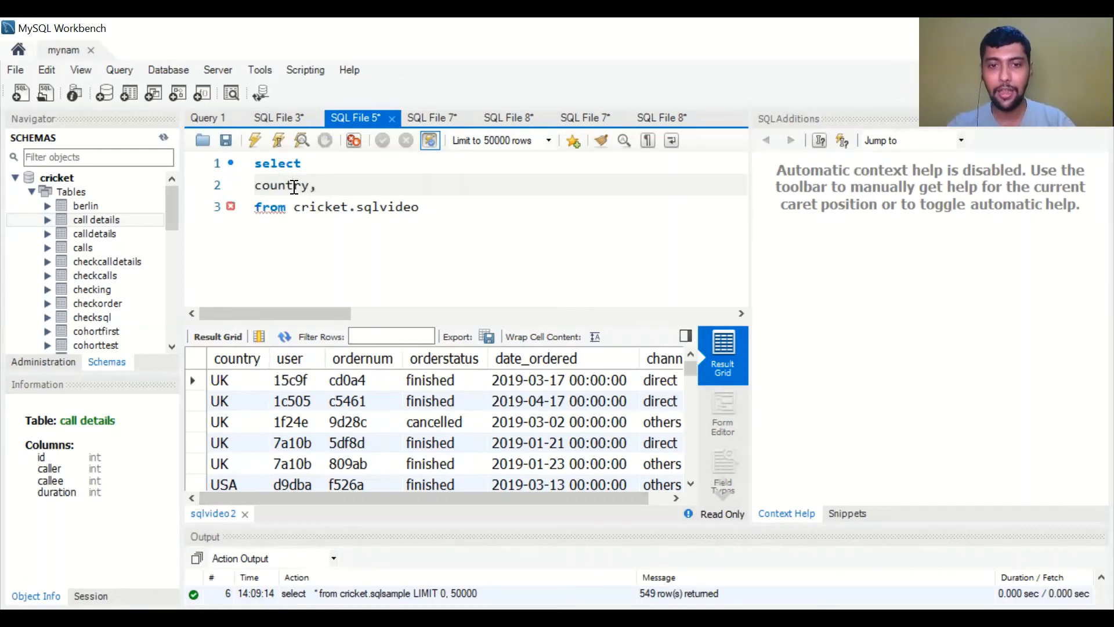
type("or")
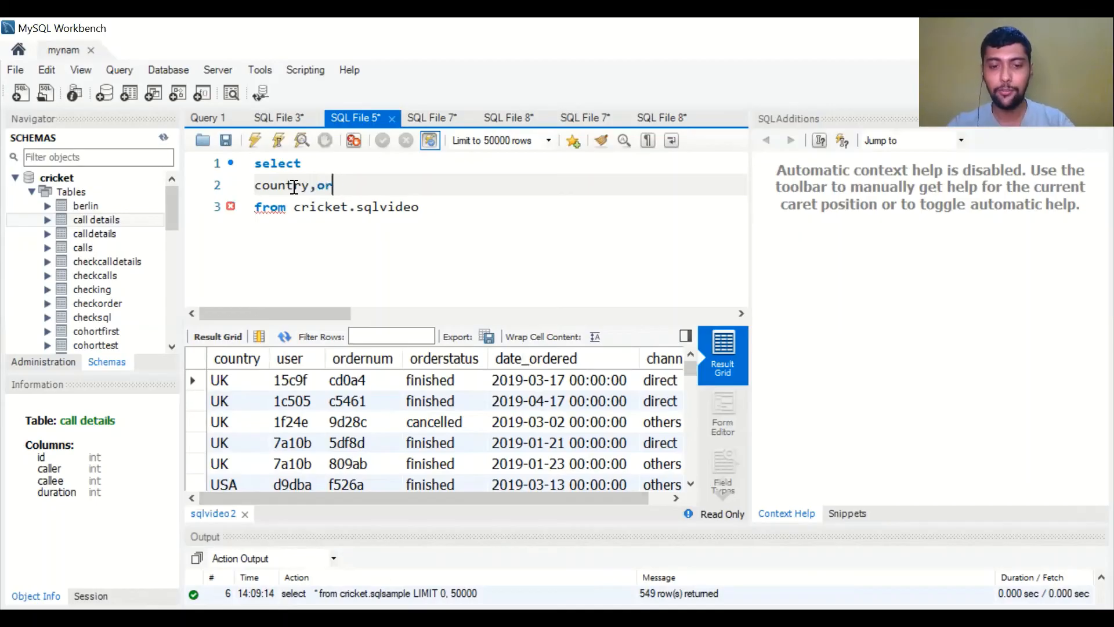
type("derstatus")
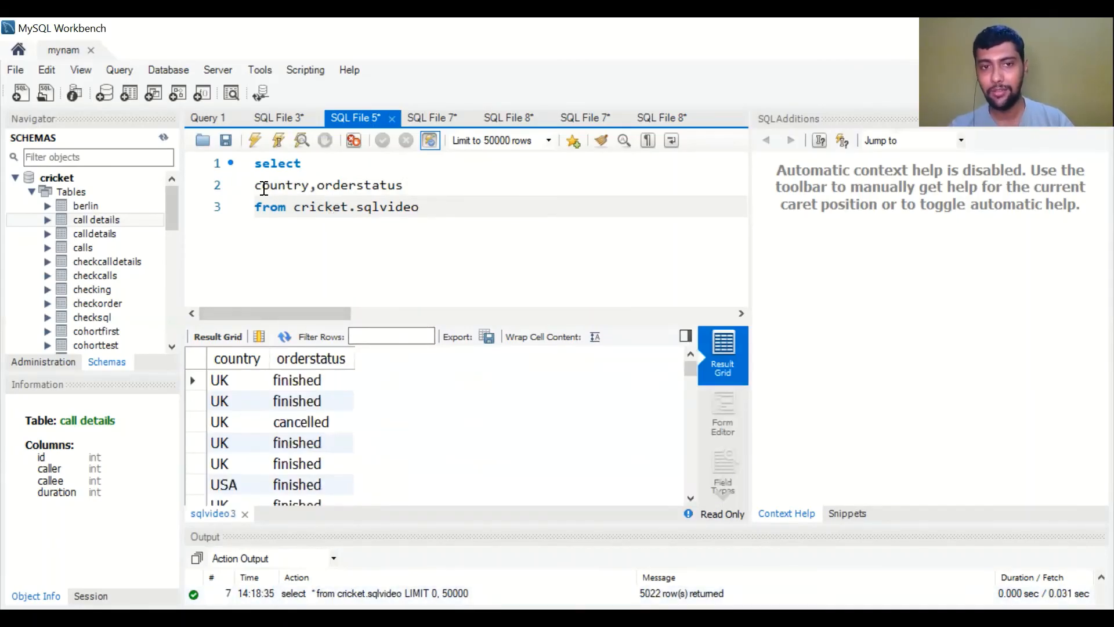
Highlight country and orderstatus, then append ,date_orde toward a third column date_ordered.
double_click(358, 184)
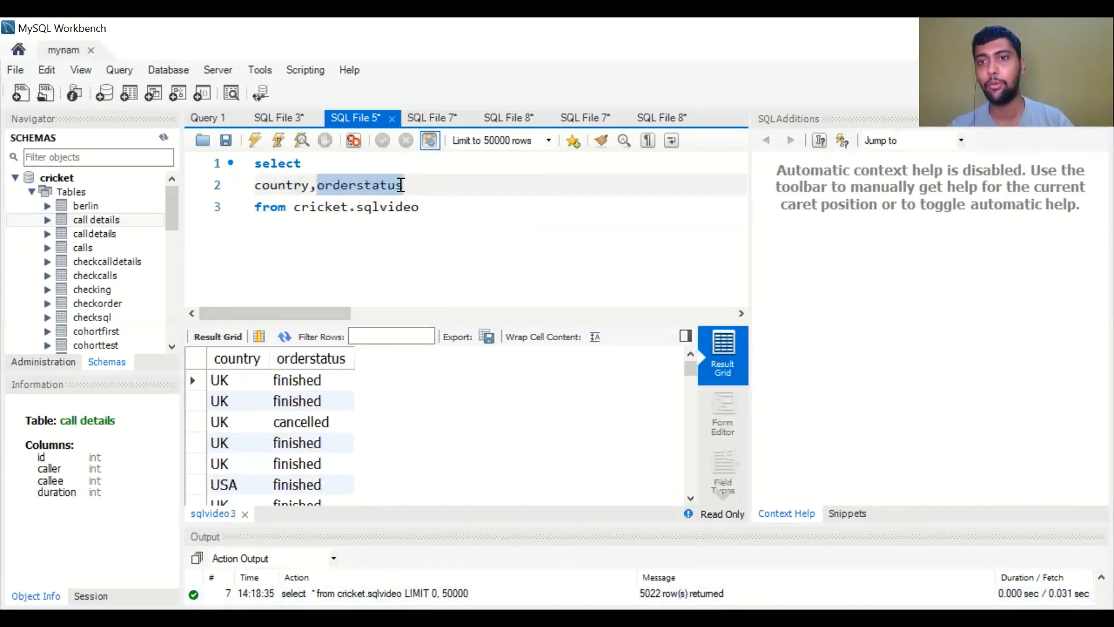
double_click(360, 184)
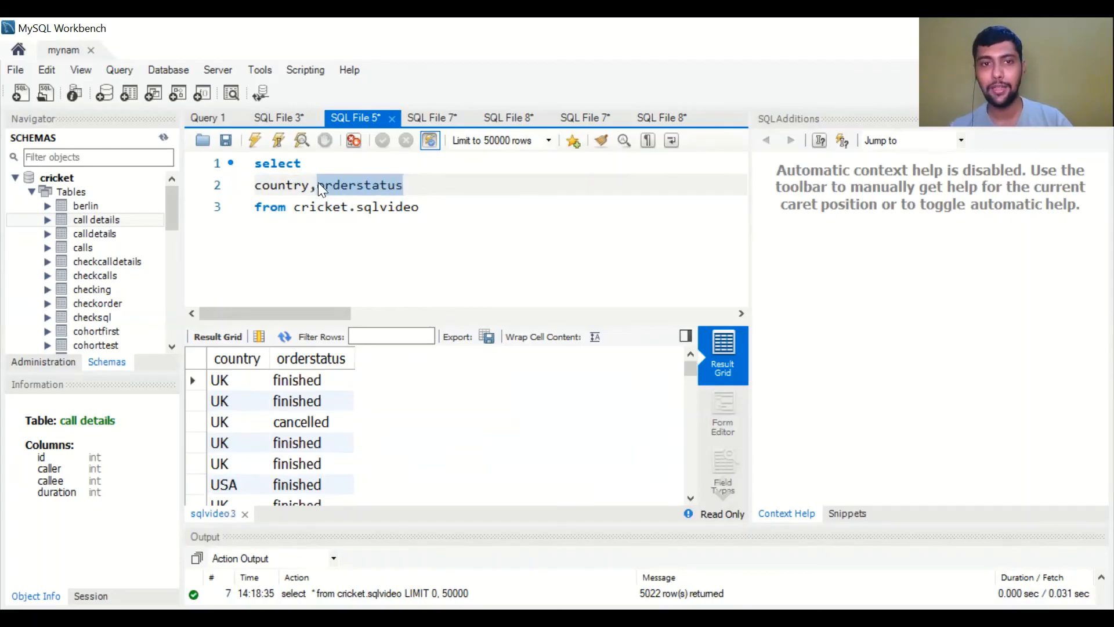
left_click(388, 185)
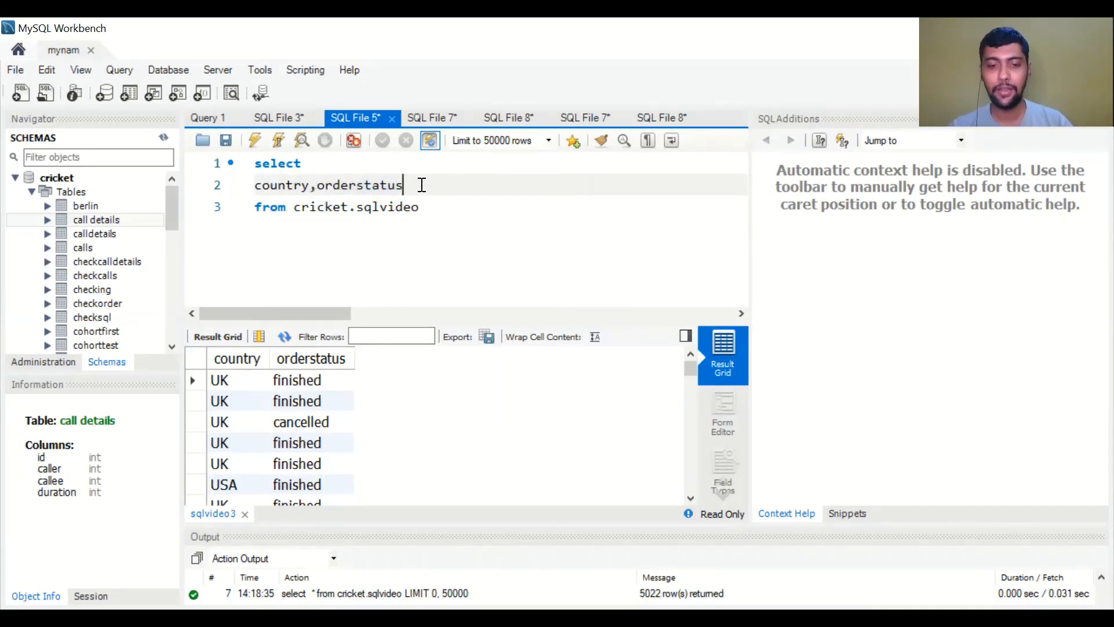
type(",date_")
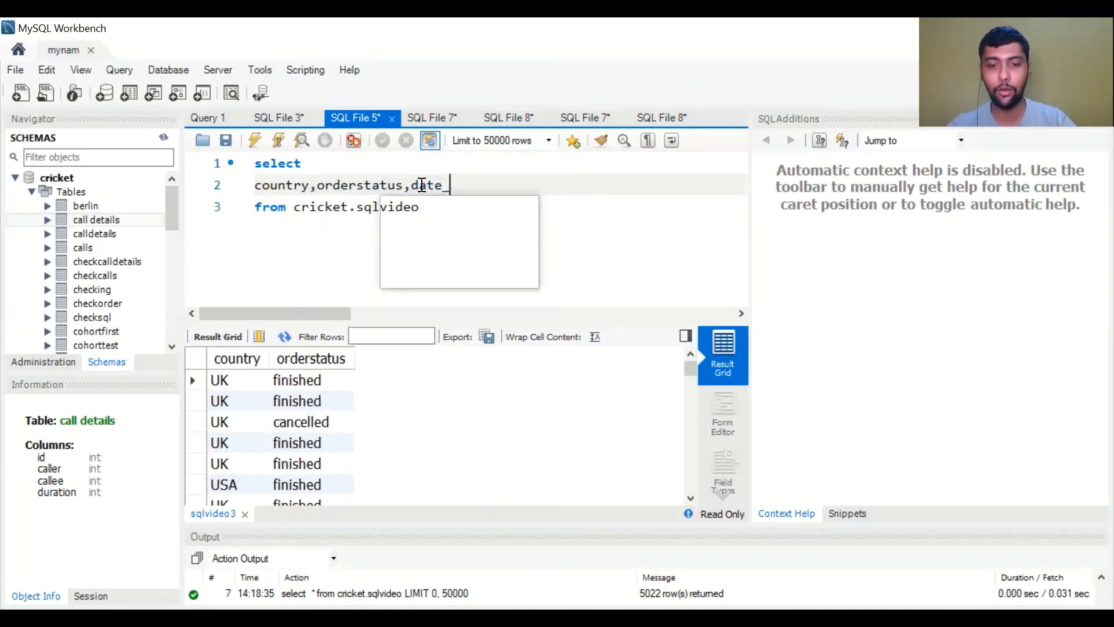
type("orde")
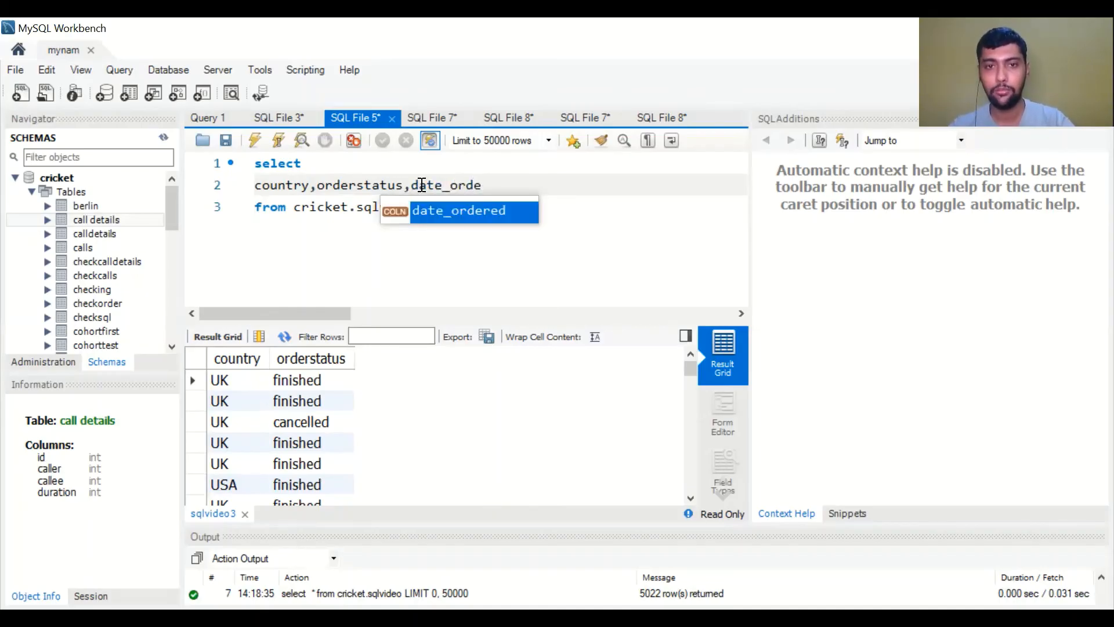